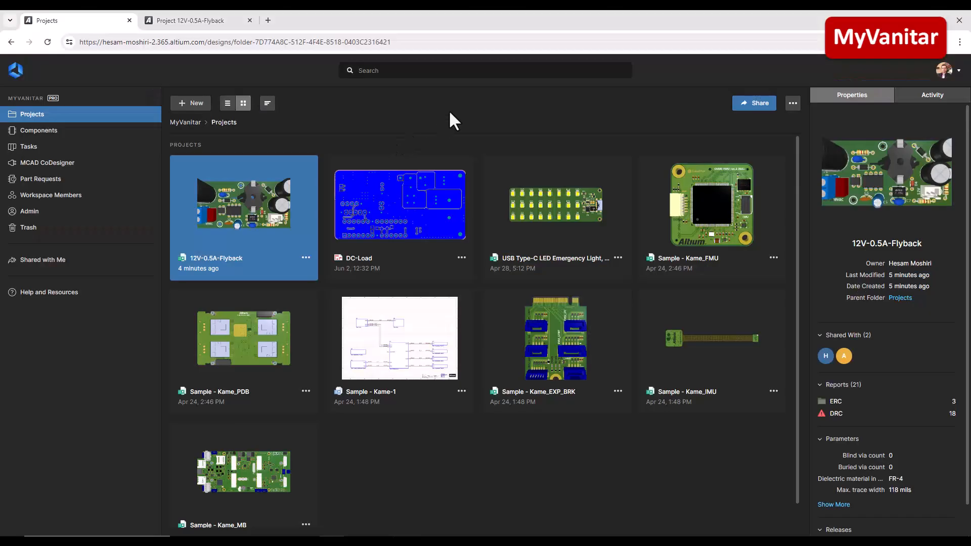
mouse_move(417, 118)
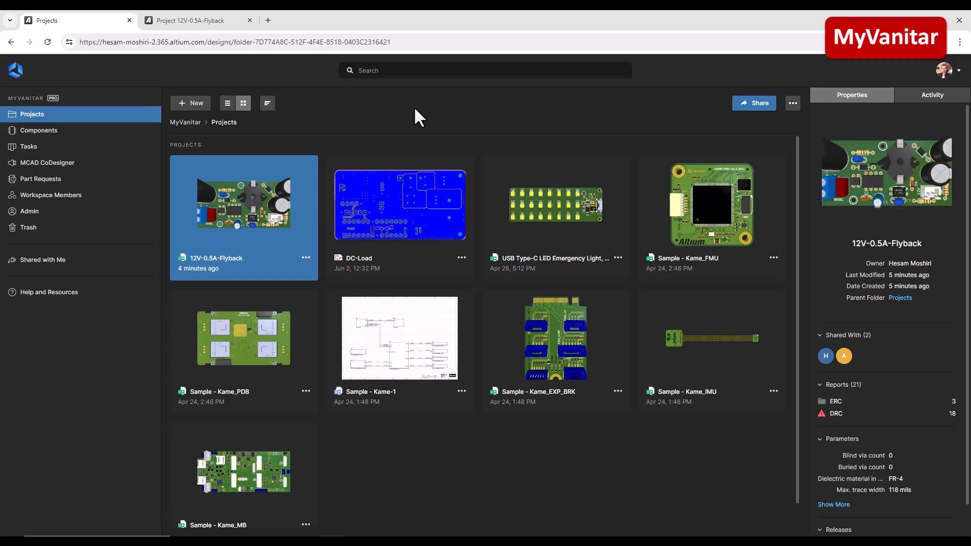
mouse_move(553, 205)
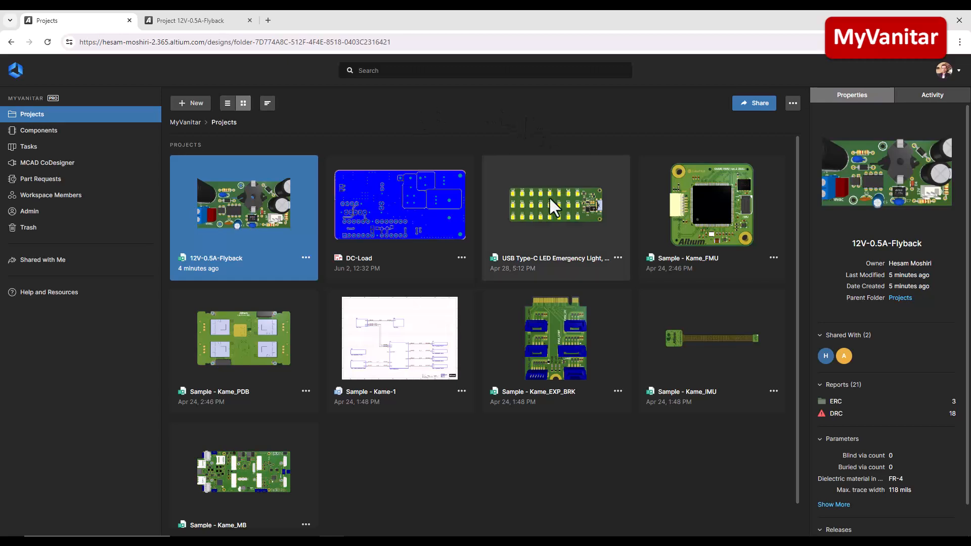
mouse_move(531, 224)
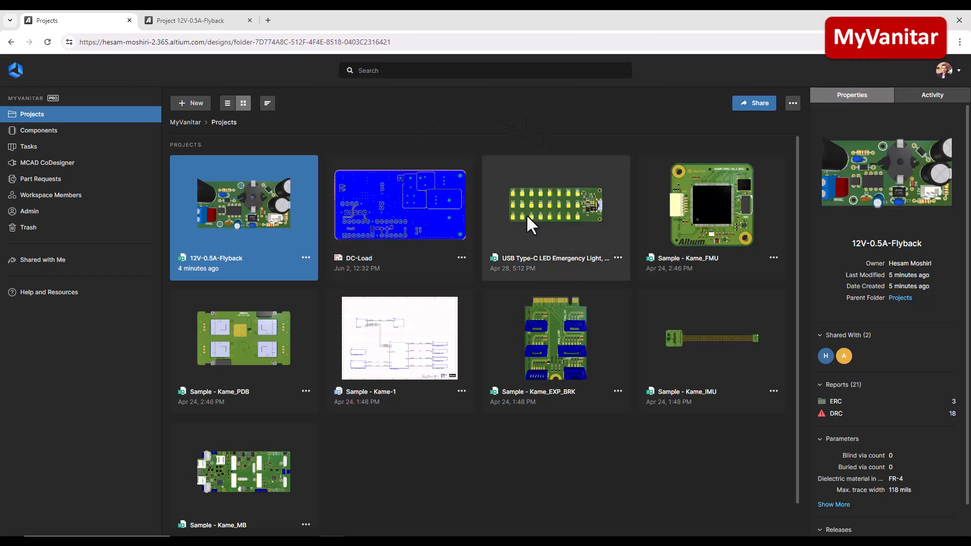
mouse_move(734, 201)
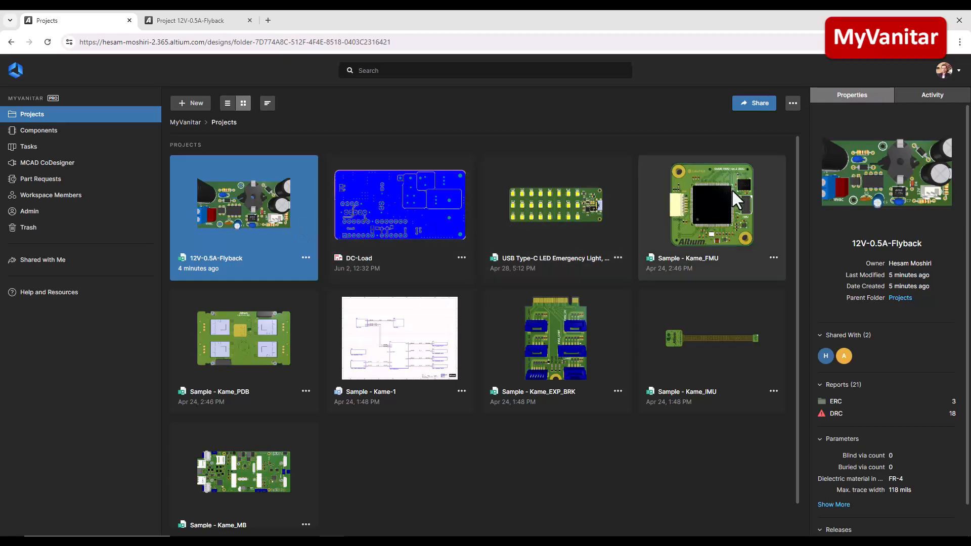
mouse_move(674, 344)
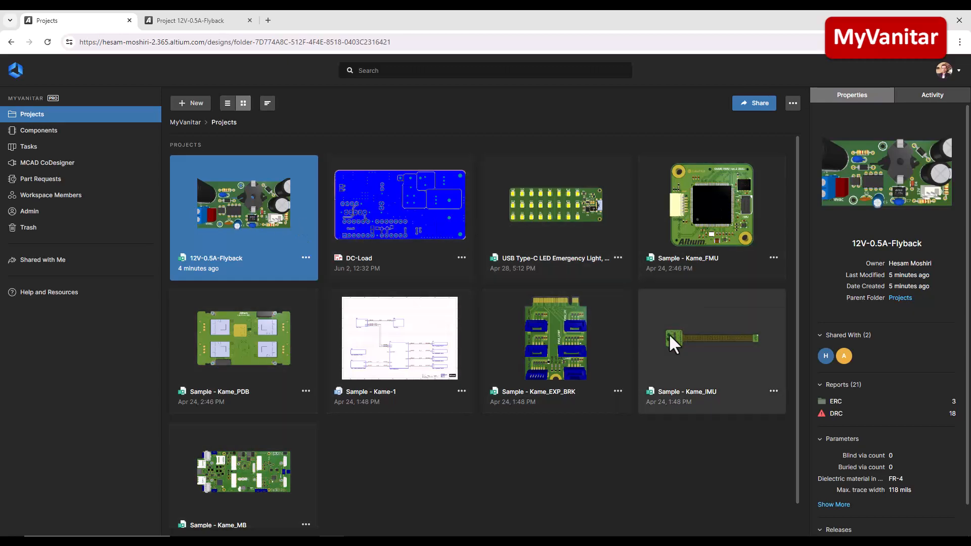
mouse_move(507, 124)
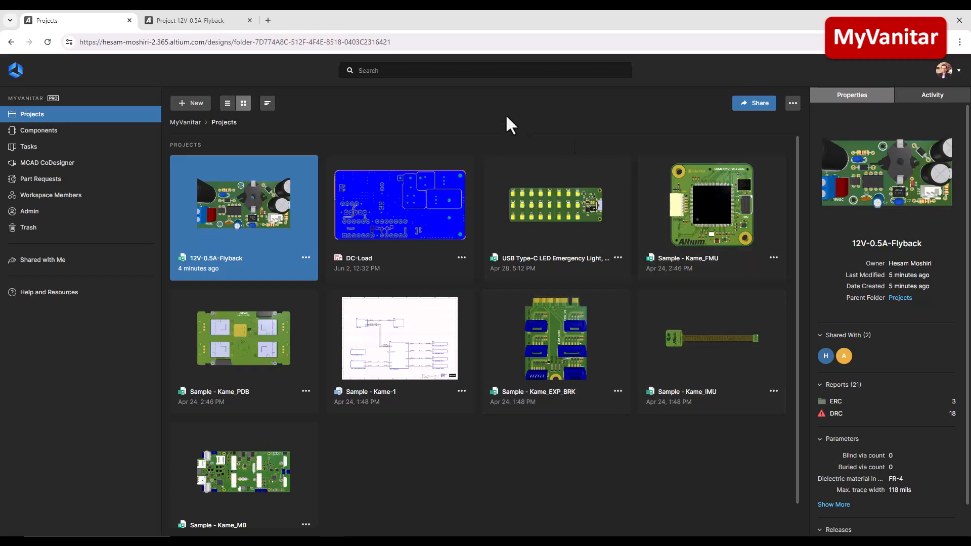
mouse_move(536, 120)
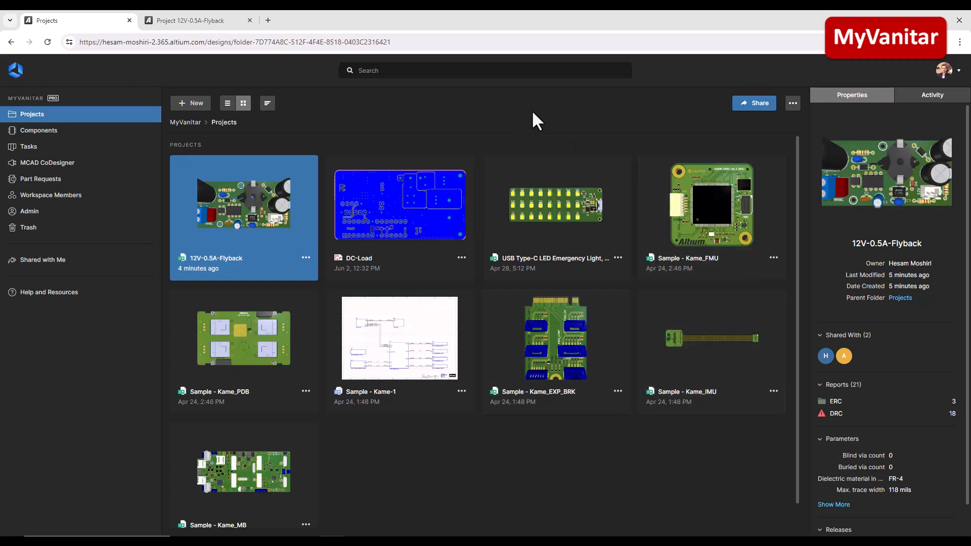
Stay in the MyVanitar workspace and open the 12V-0.5A-Flyback project.
left_click(944, 70)
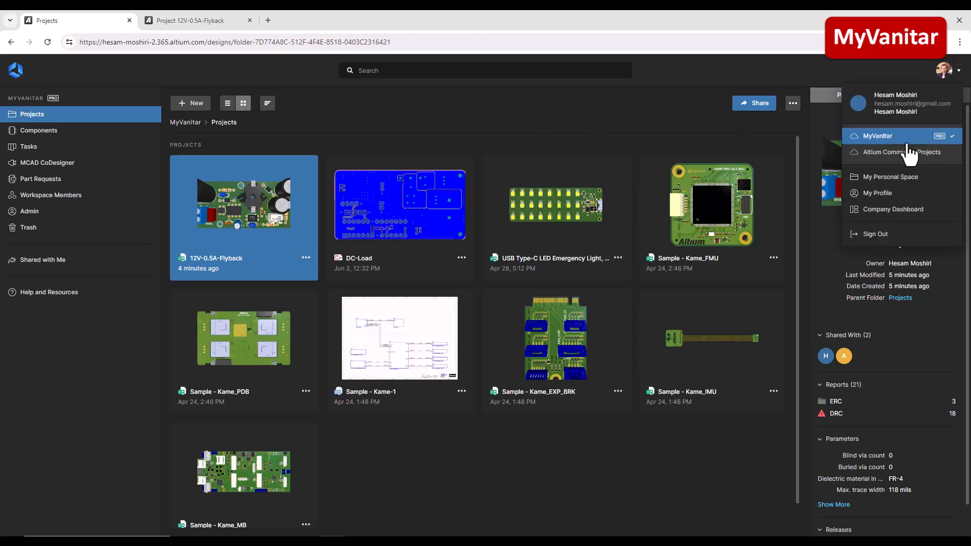
mouse_move(878, 144)
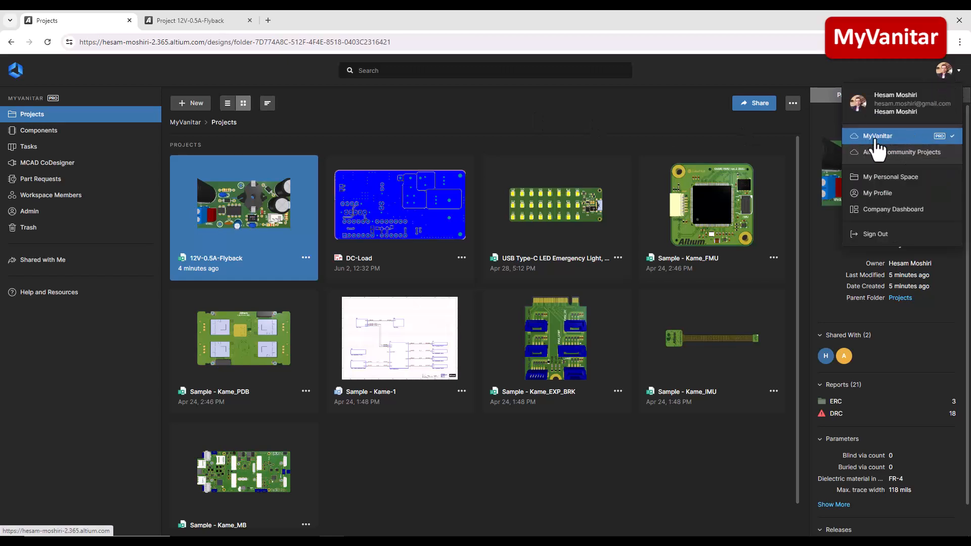
left_click(490, 104)
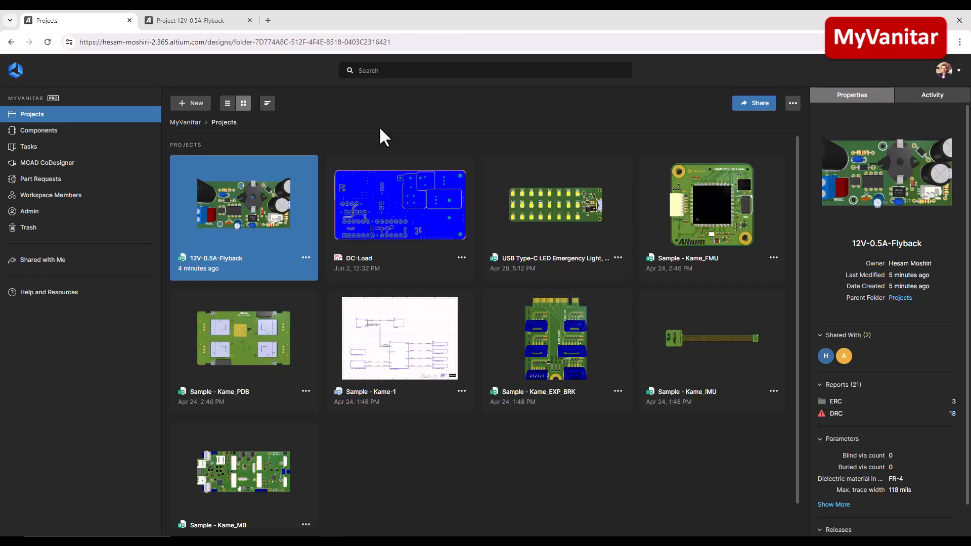
double_click(244, 204)
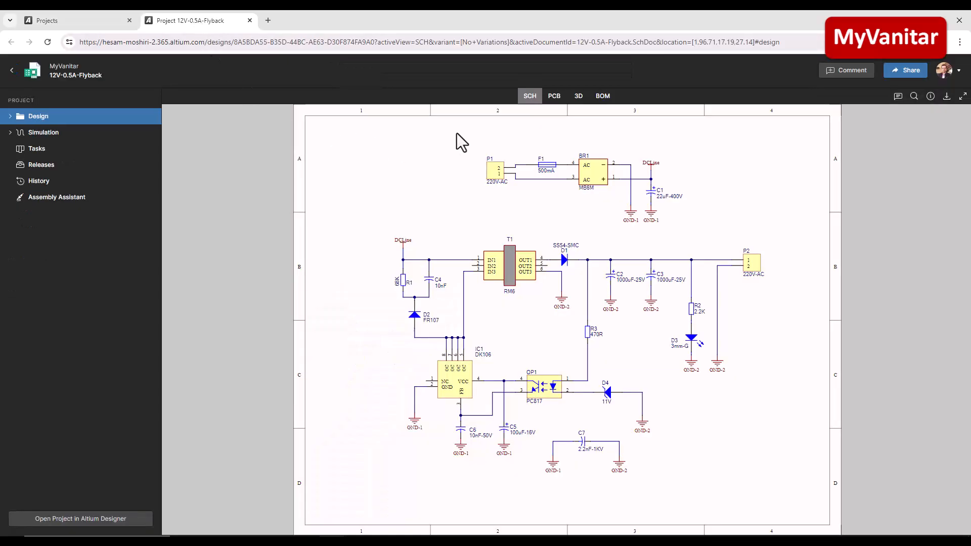
mouse_move(544, 149)
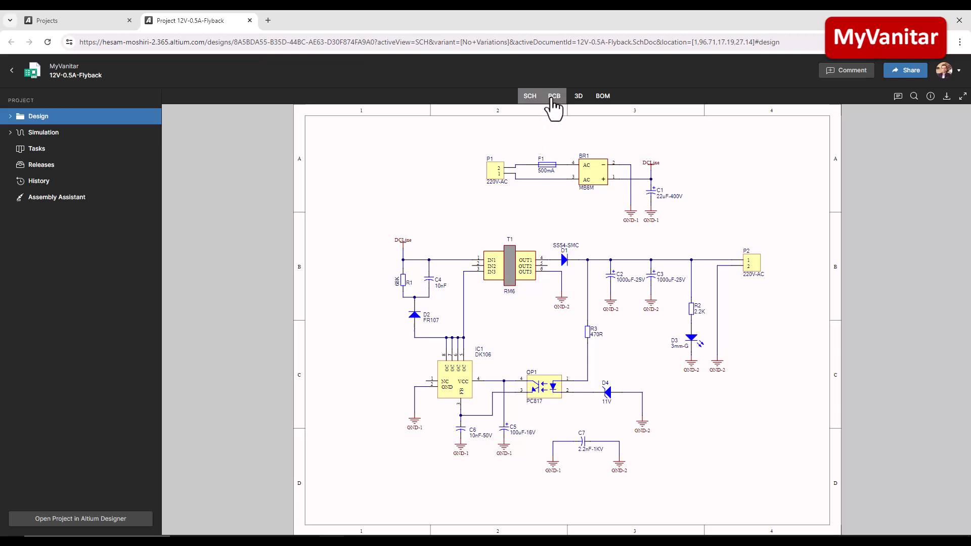
Review the project's PCB layout, 3D board and BOM, then return to the schematic.
left_click(554, 95)
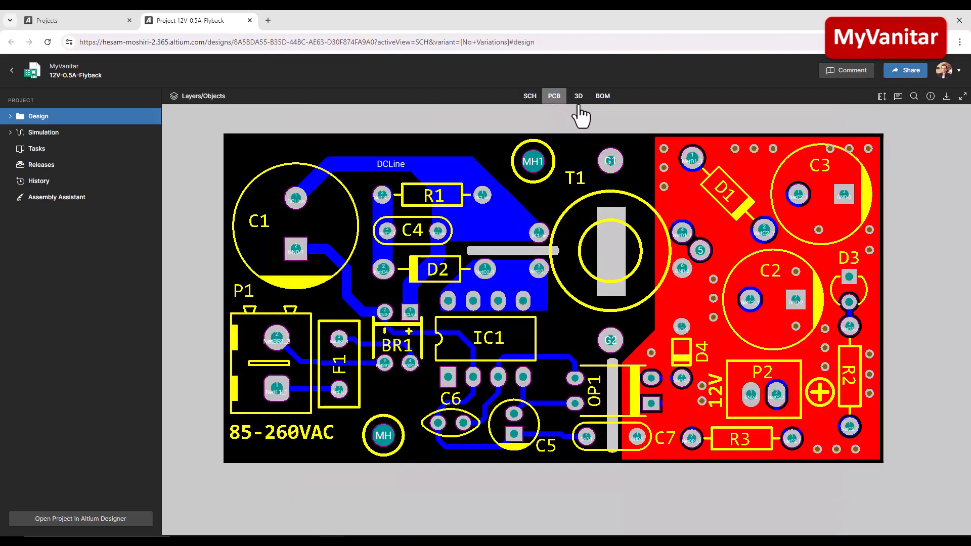
left_click(578, 96)
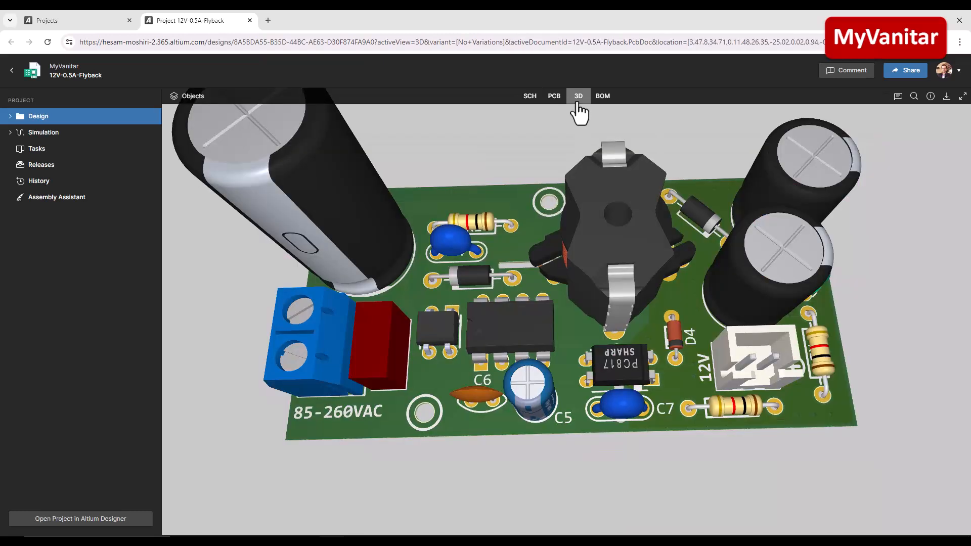
left_click(601, 96)
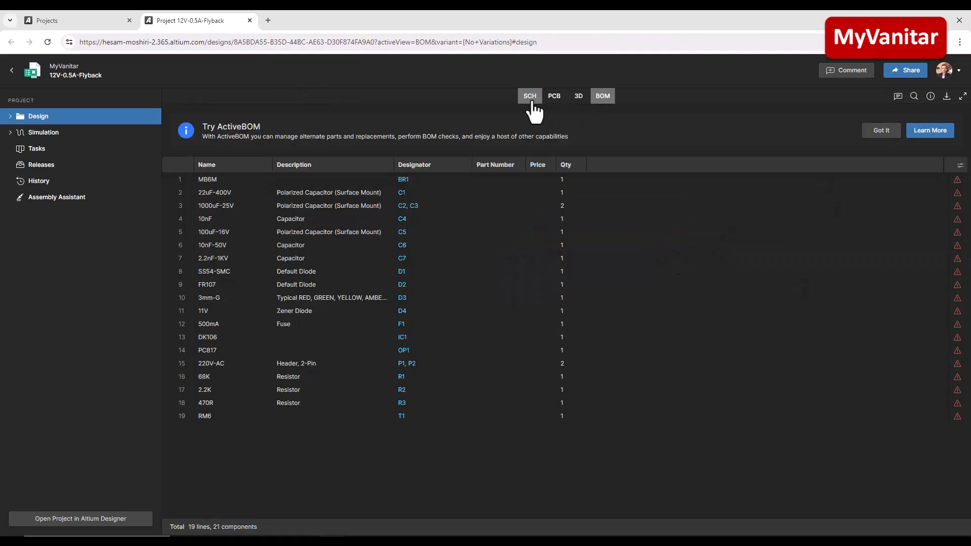
left_click(529, 95)
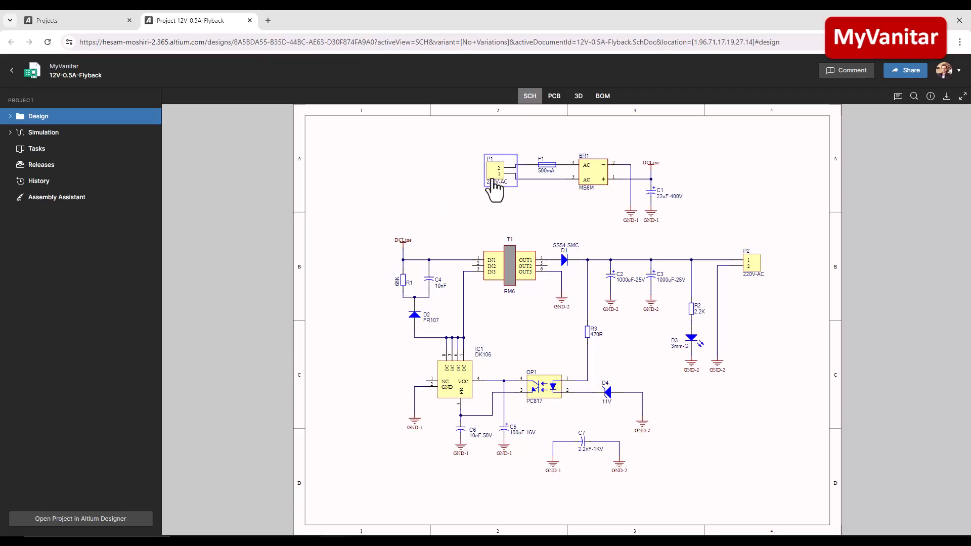
mouse_move(563, 185)
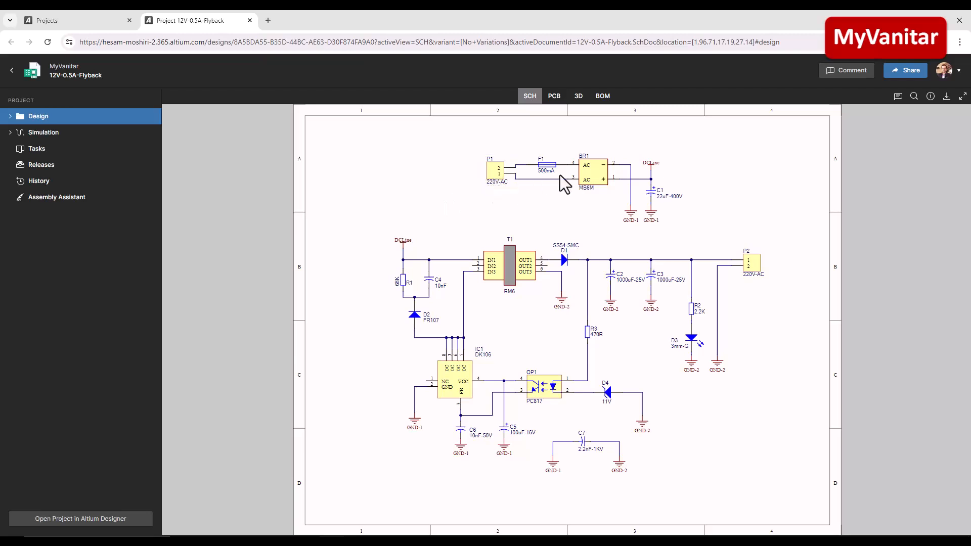
left_click(586, 172)
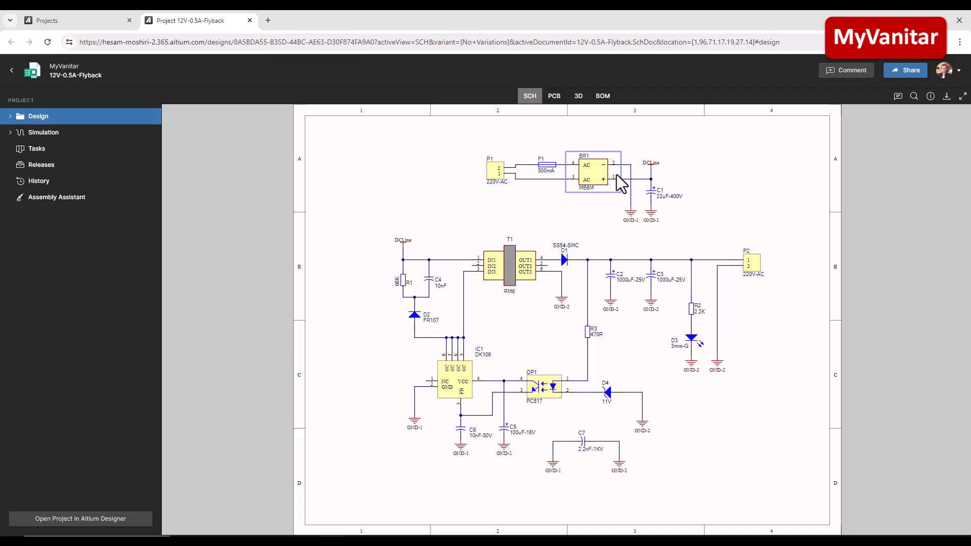
left_click(663, 195)
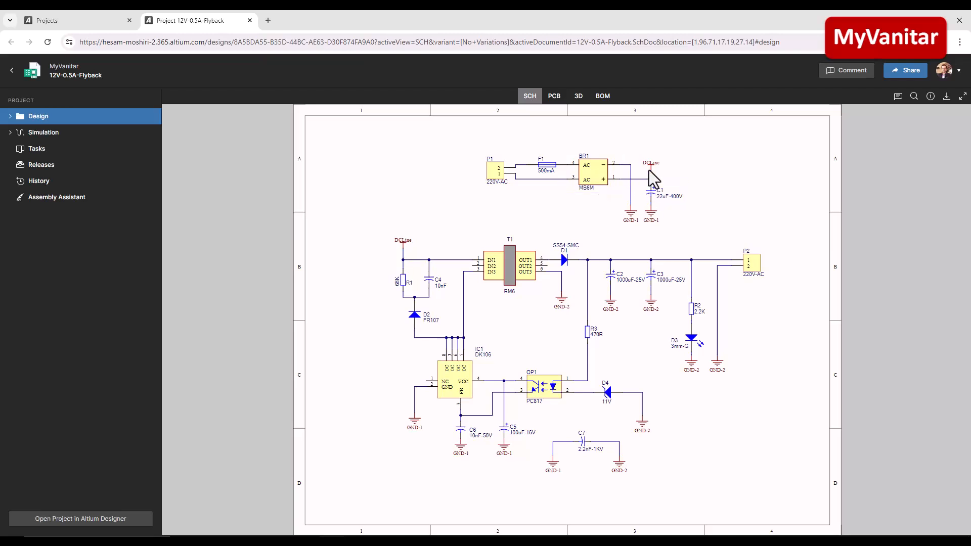
left_click(644, 178)
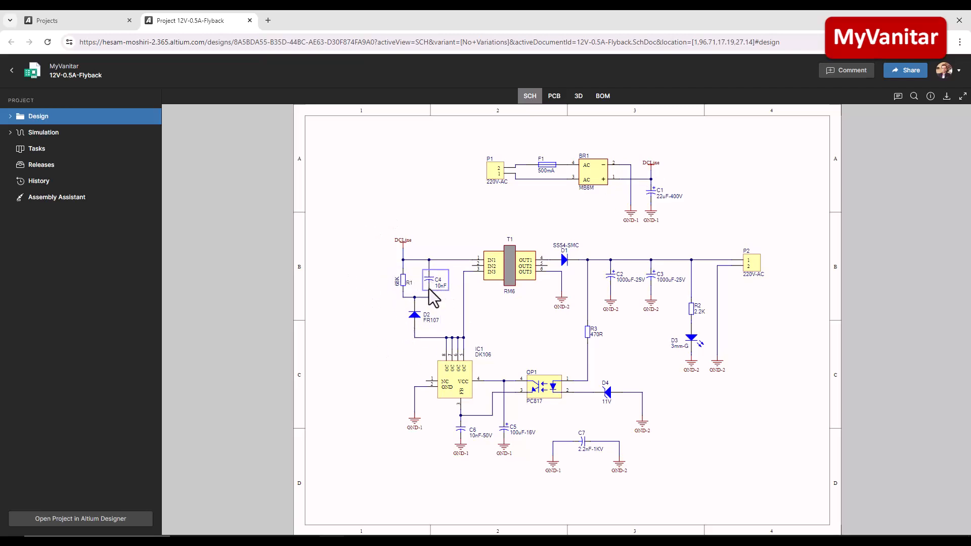
left_click(509, 266)
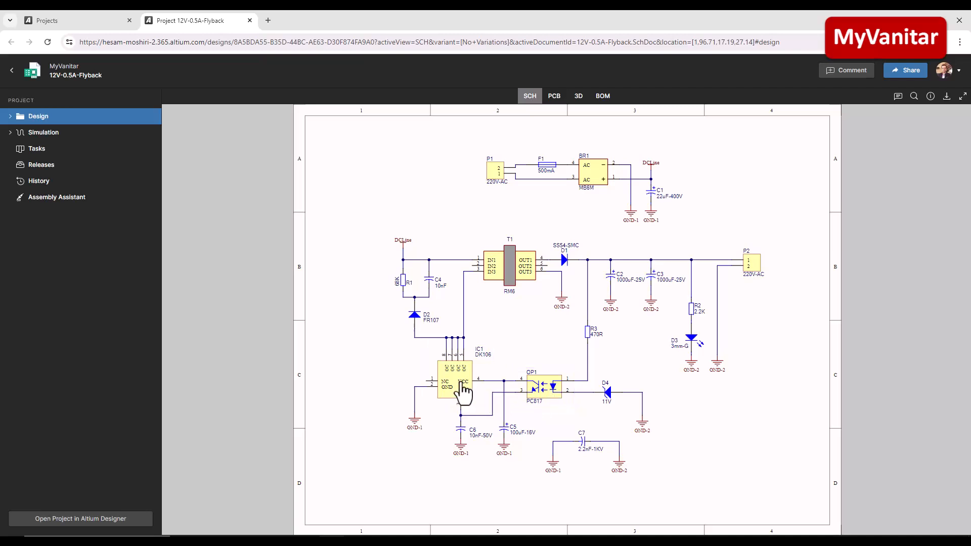
mouse_move(449, 394)
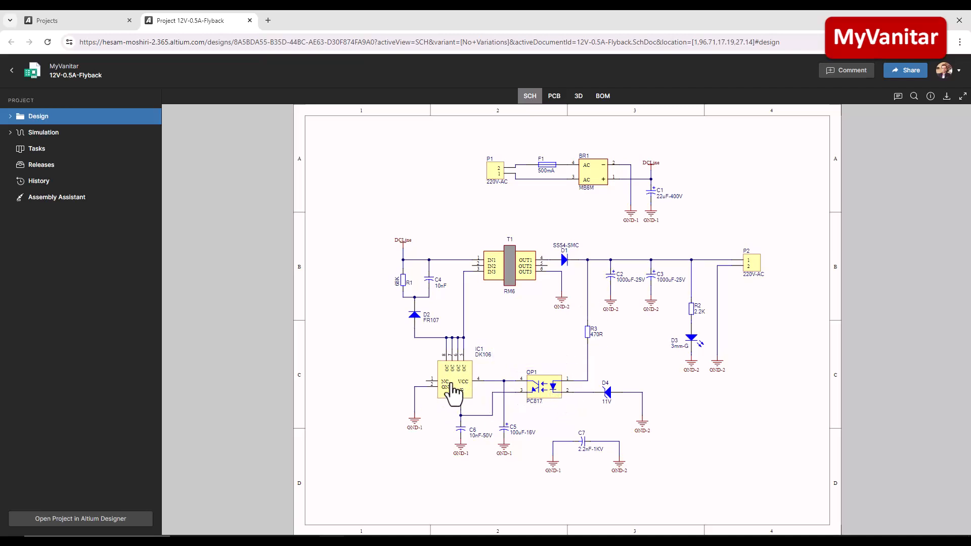
mouse_move(457, 394)
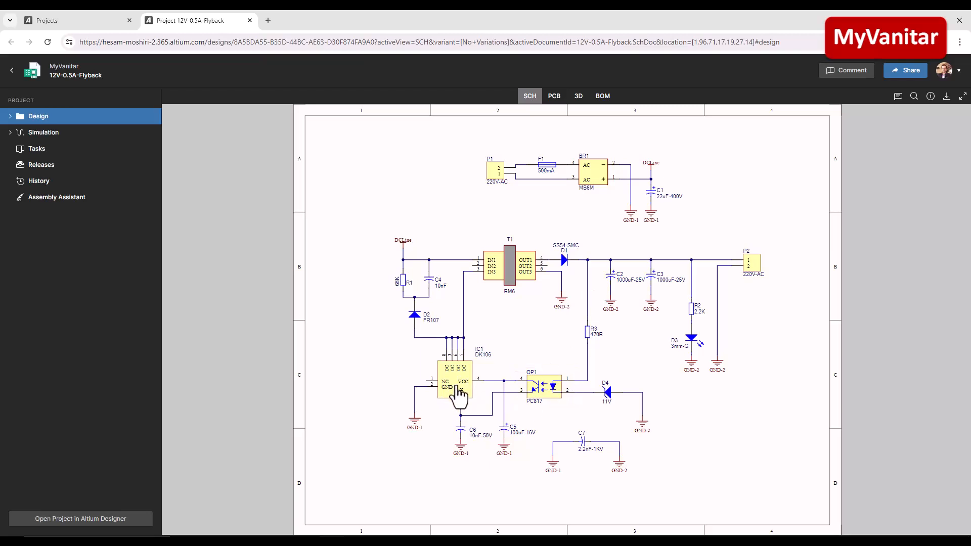
mouse_move(448, 385)
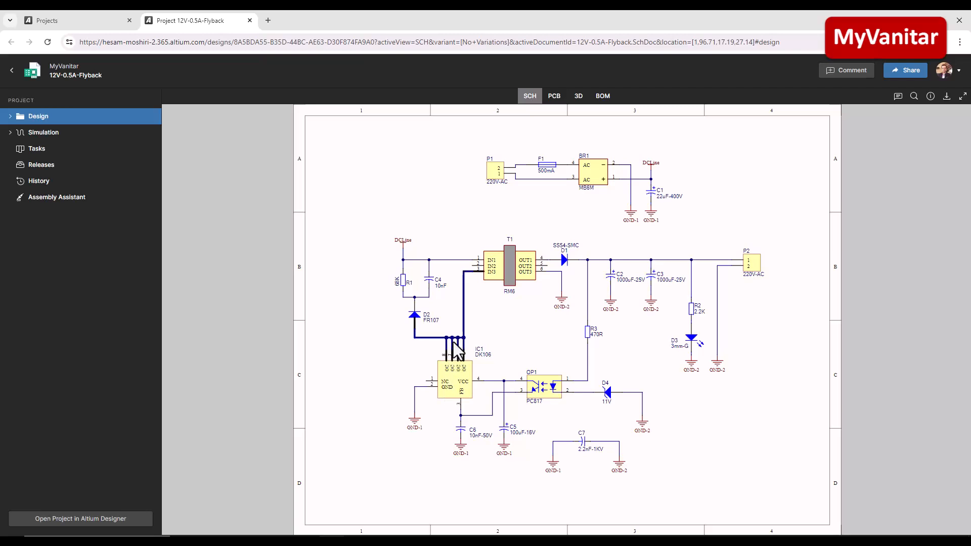
left_click(607, 394)
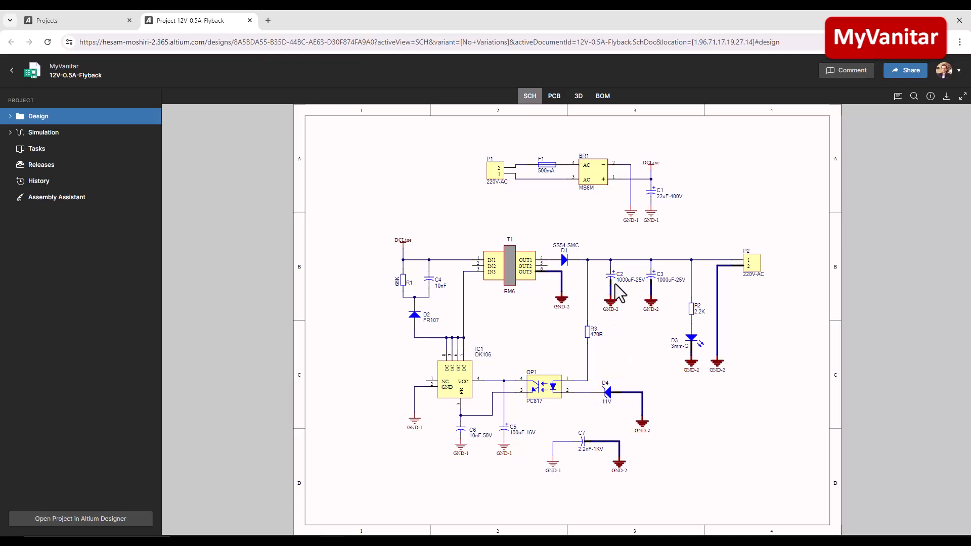
left_click(659, 276)
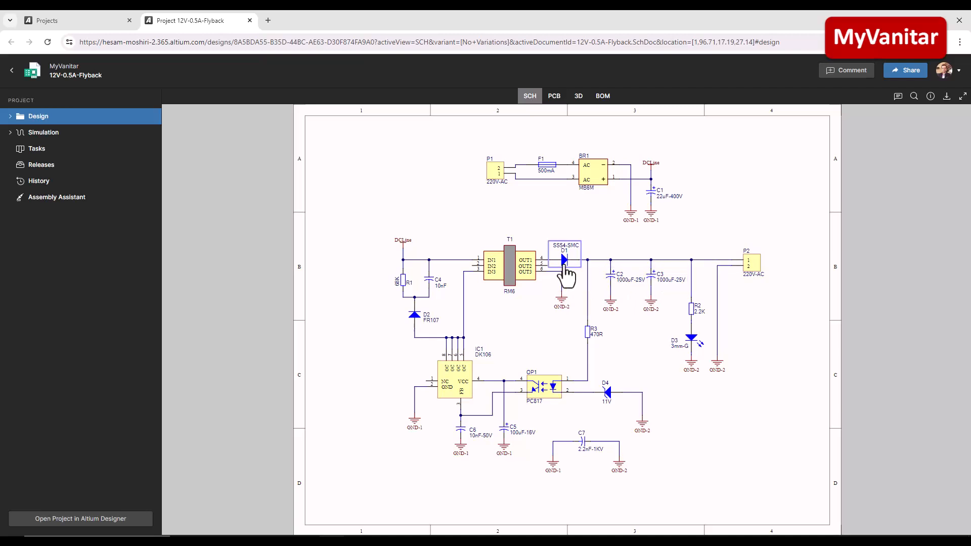
mouse_move(564, 272)
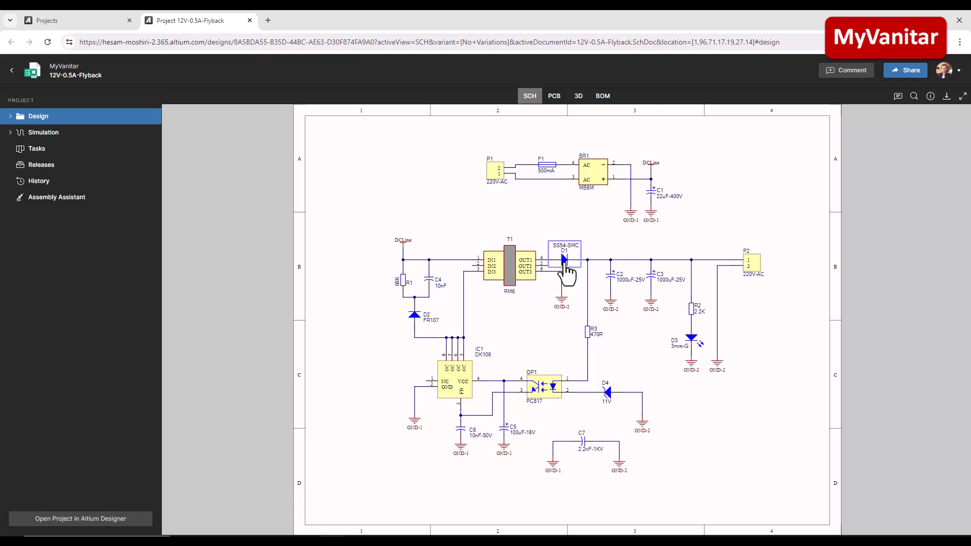
mouse_move(691, 344)
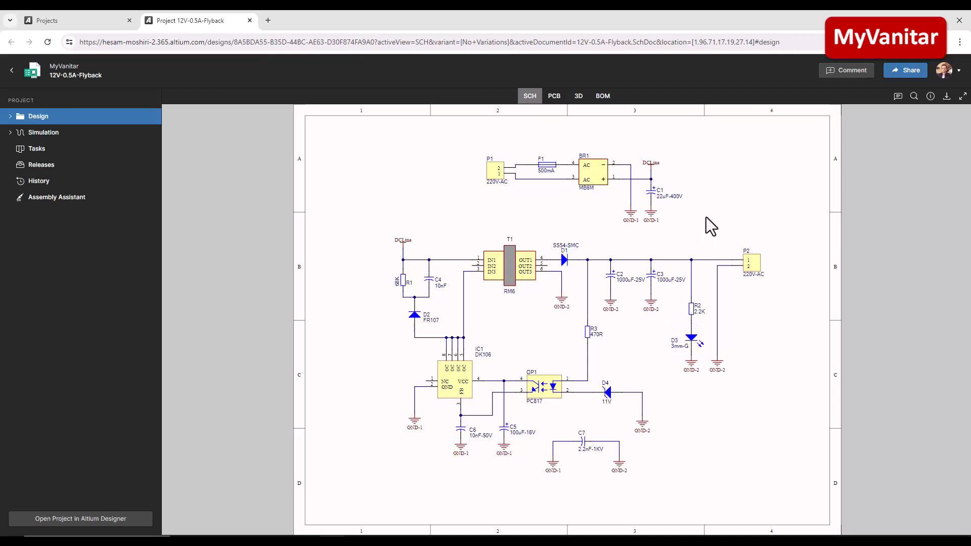
mouse_move(752, 279)
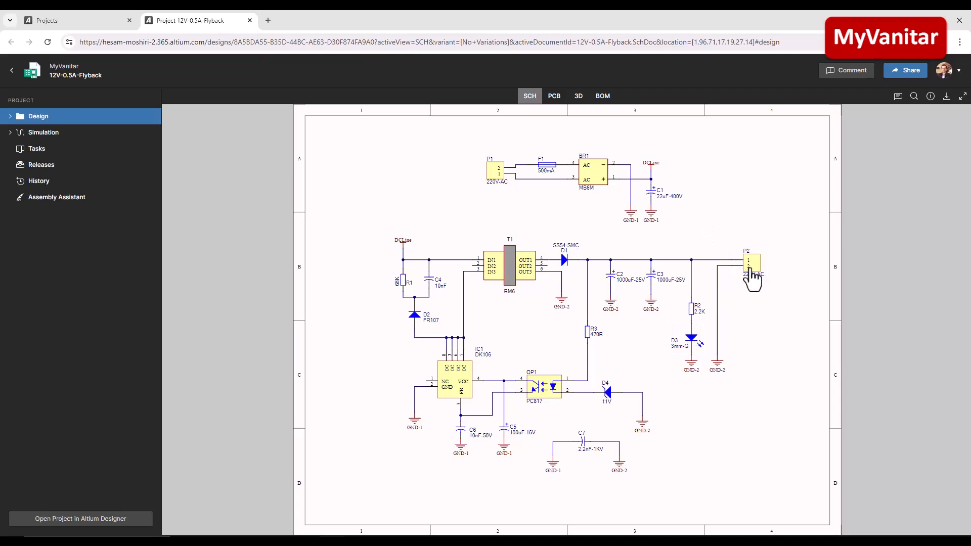
mouse_move(753, 291)
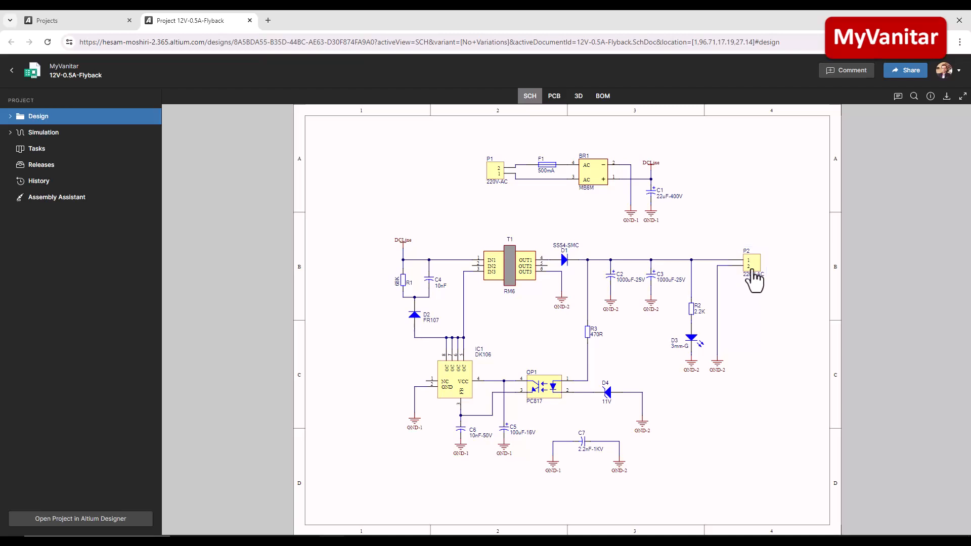
mouse_move(755, 289)
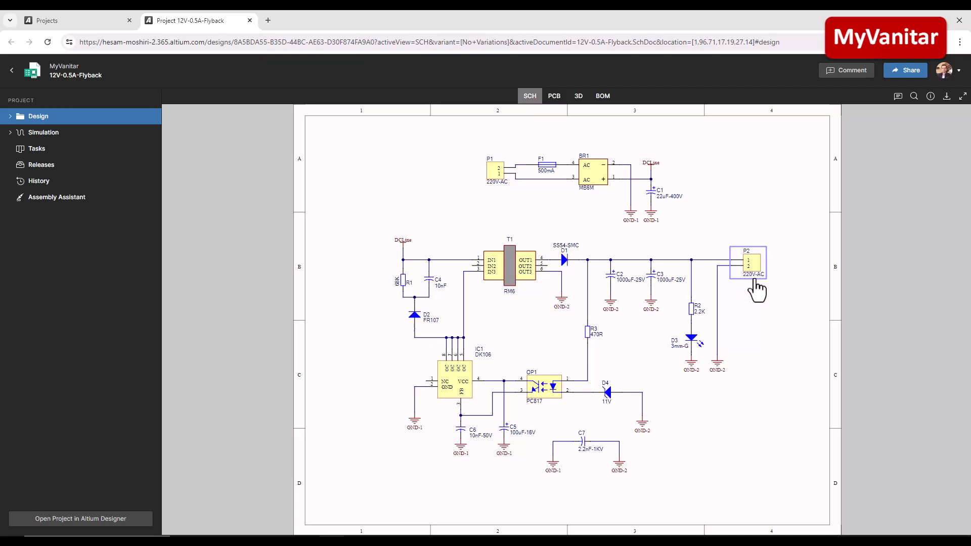
Show the flyback PCB layout and highlight resistor R1 on the board.
left_click(553, 96)
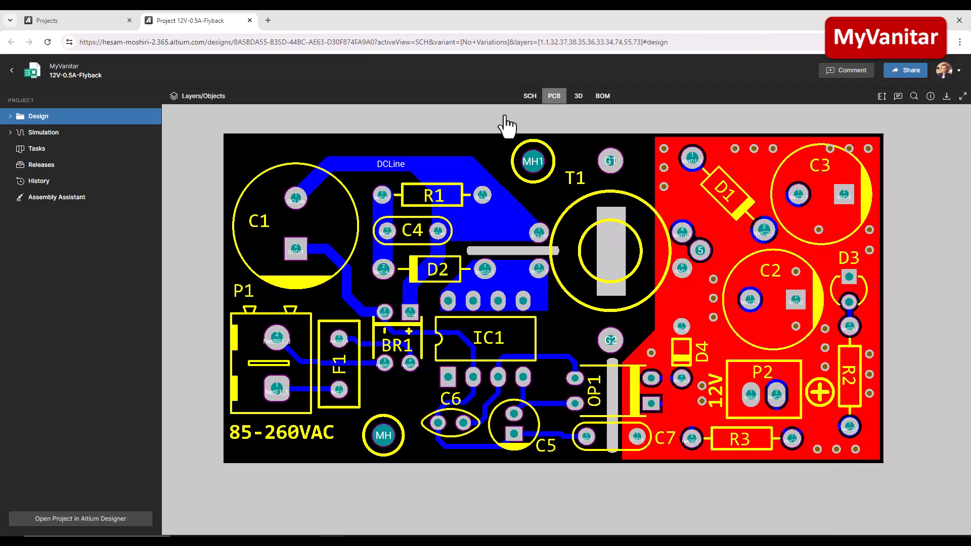
mouse_move(501, 277)
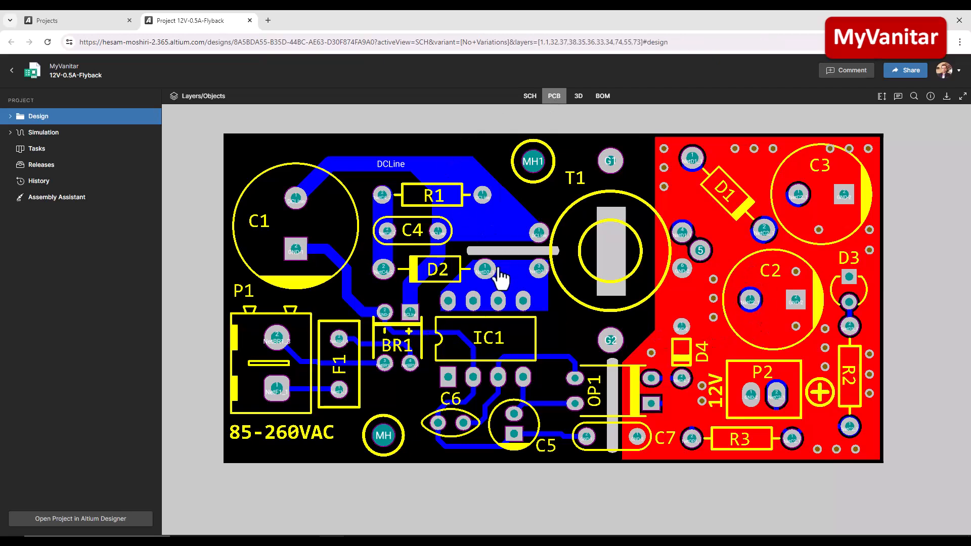
mouse_move(483, 347)
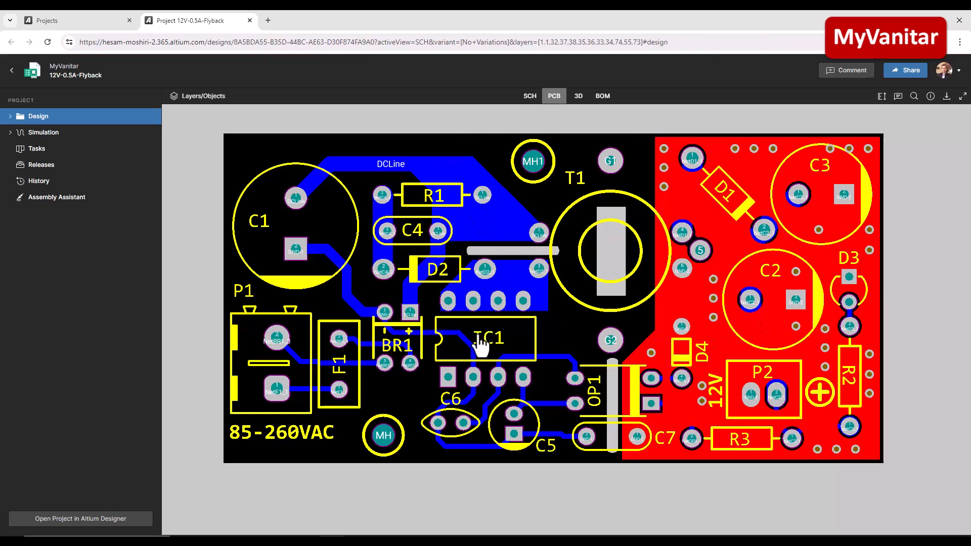
left_click(432, 195)
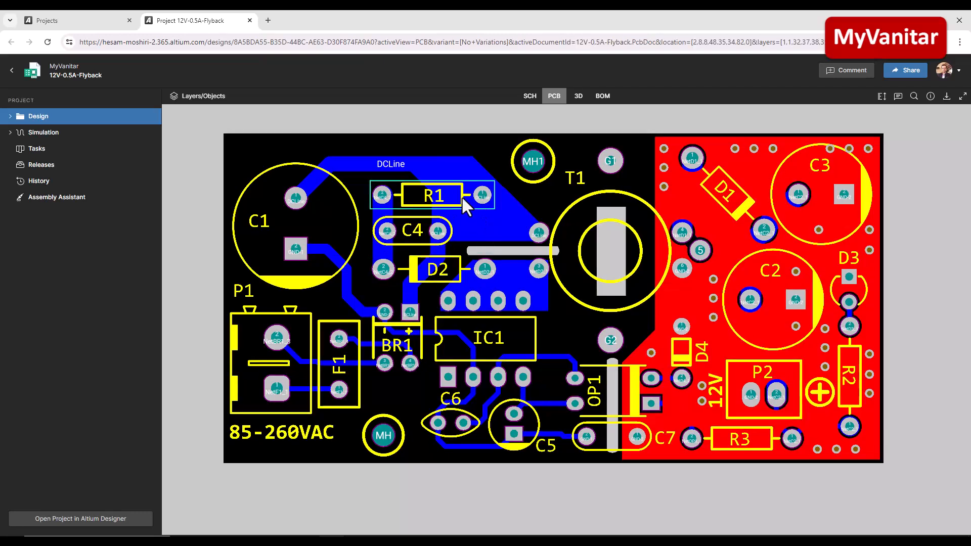
mouse_move(477, 239)
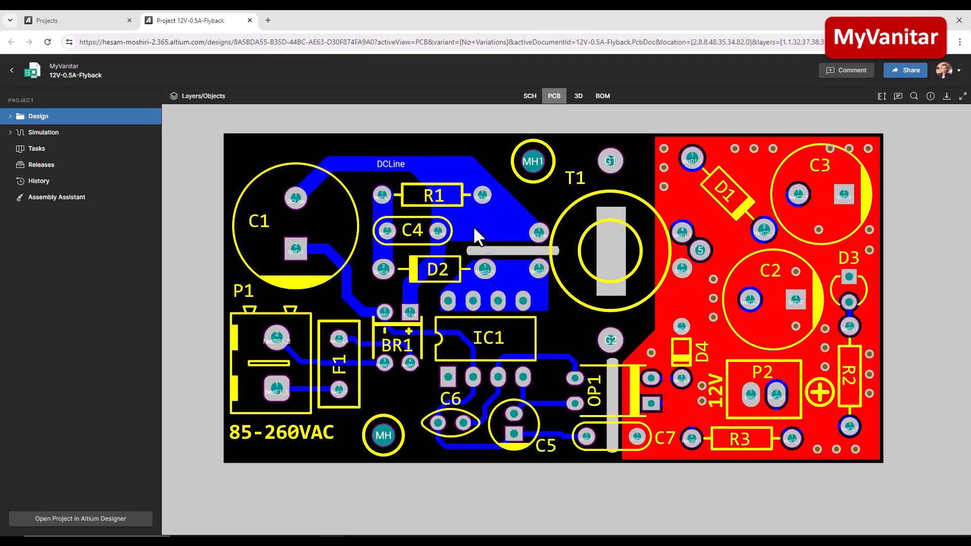
mouse_move(489, 260)
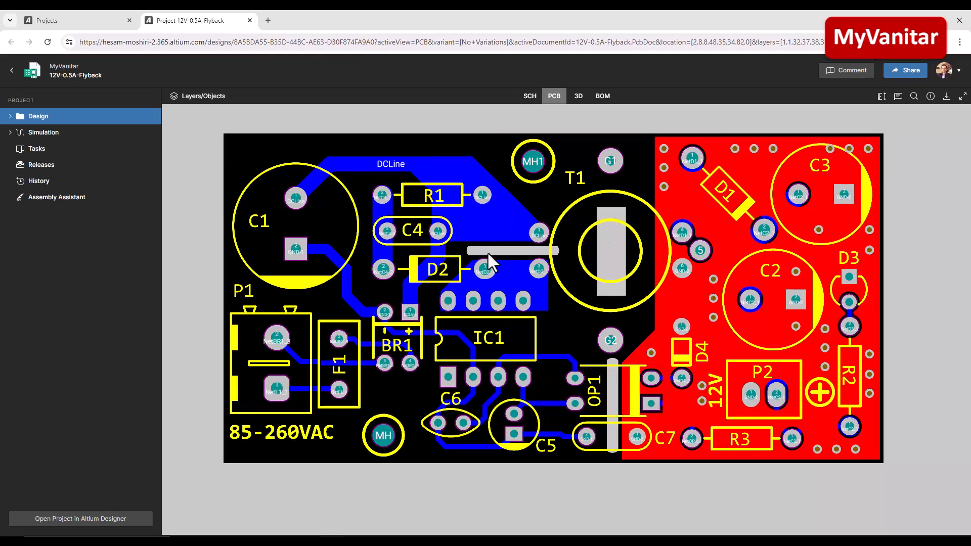
mouse_move(629, 245)
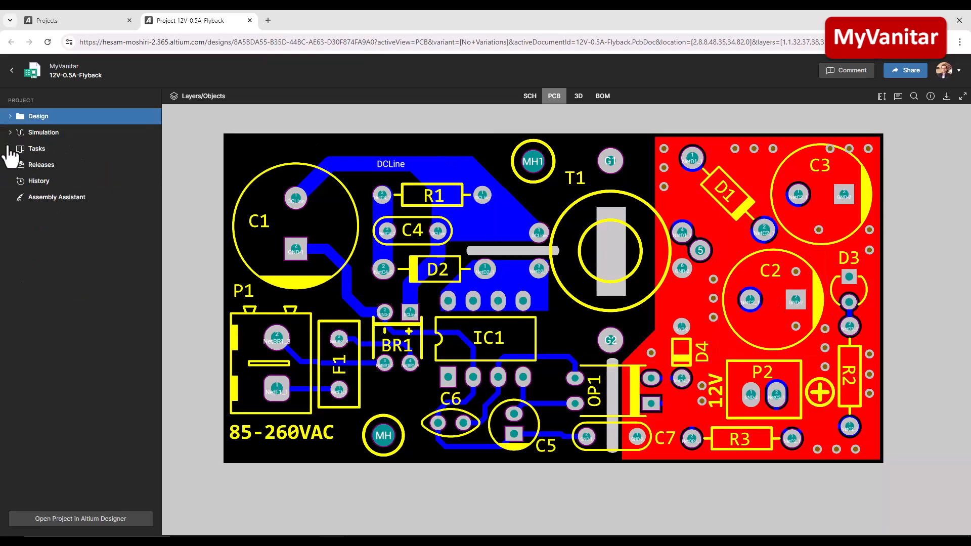
Show the board's layer list so the top copper can be hidden.
left_click(202, 95)
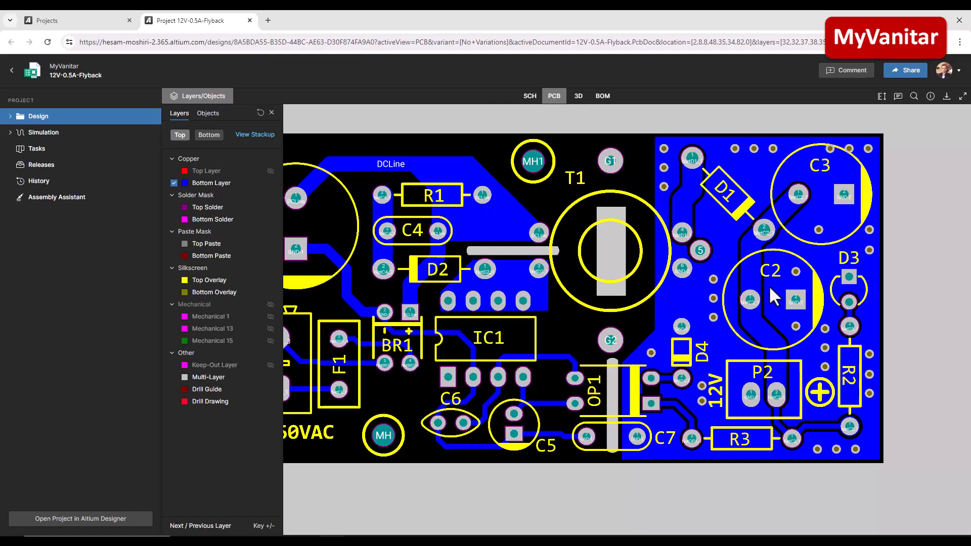
mouse_move(727, 248)
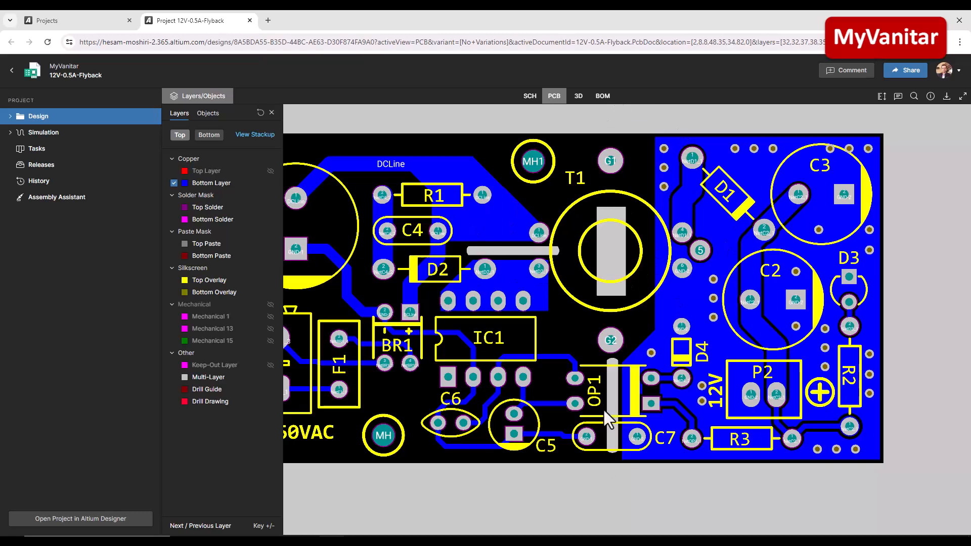
mouse_move(767, 275)
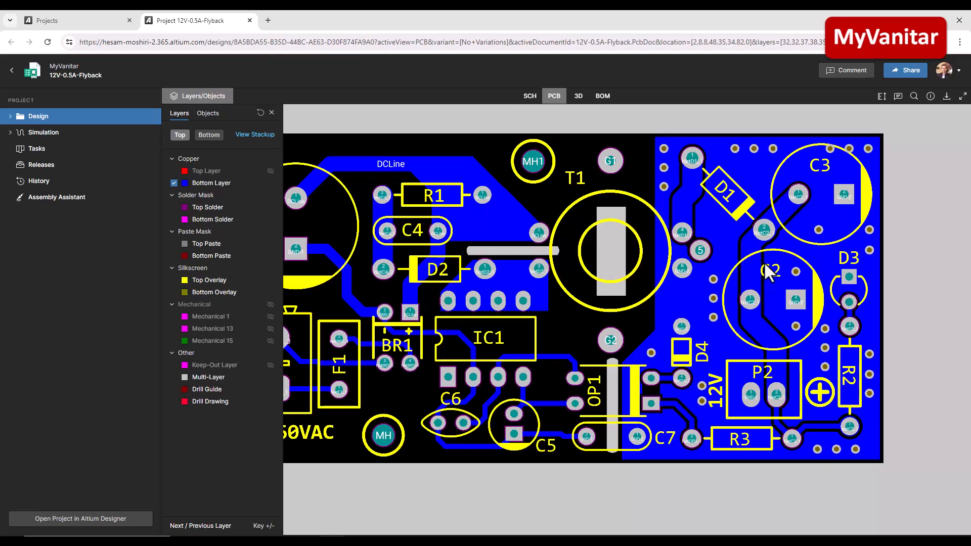
mouse_move(254, 171)
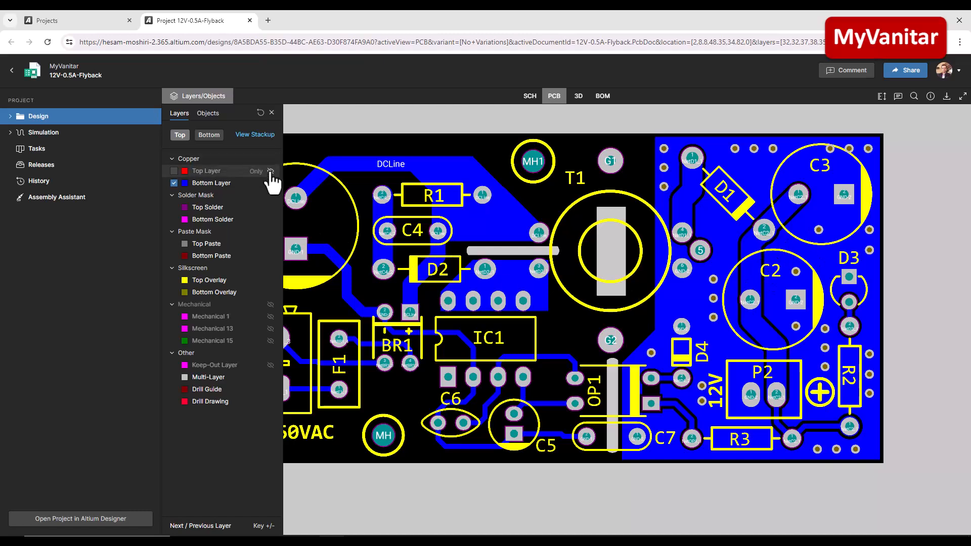
Hide the Bottom Layer so only silkscreen, pads and holes remain visible.
left_click(172, 171)
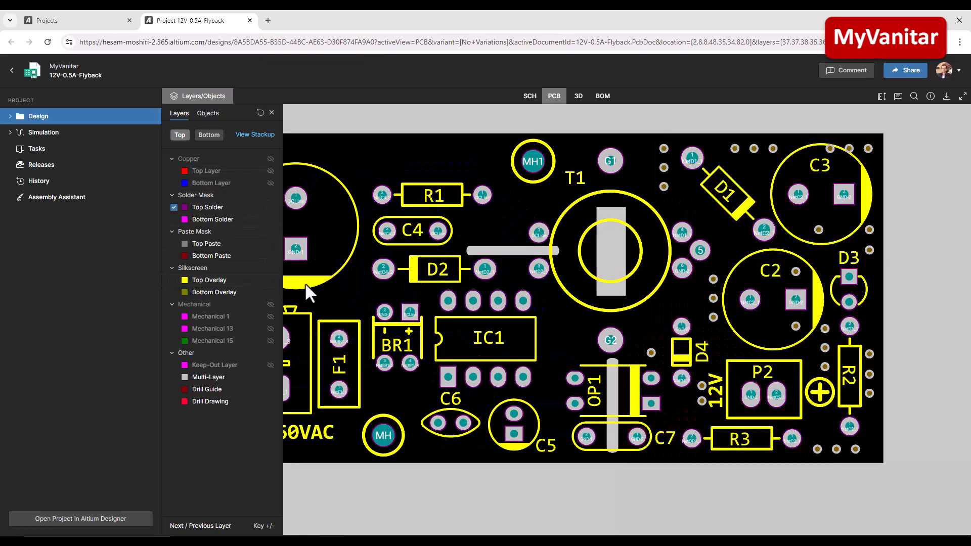
mouse_move(254, 256)
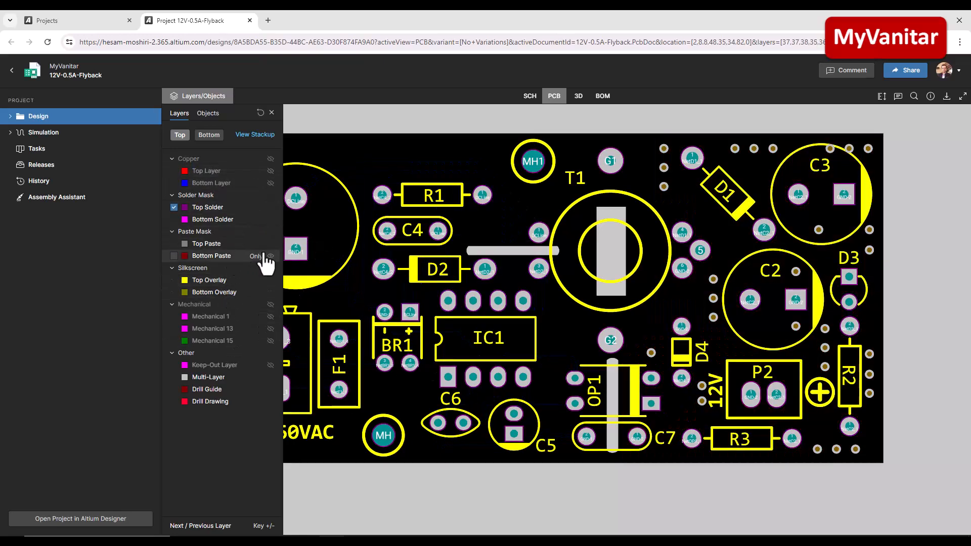
mouse_move(334, 124)
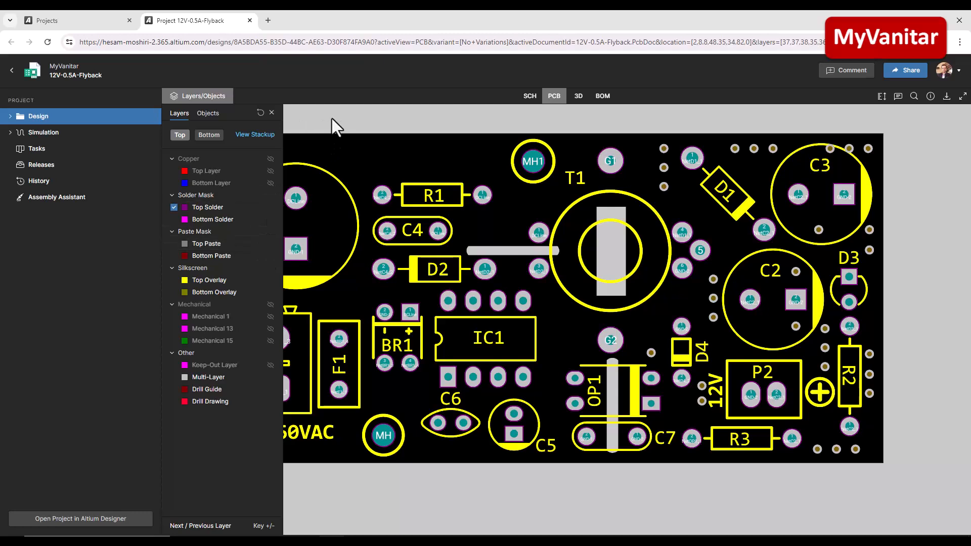
mouse_move(577, 96)
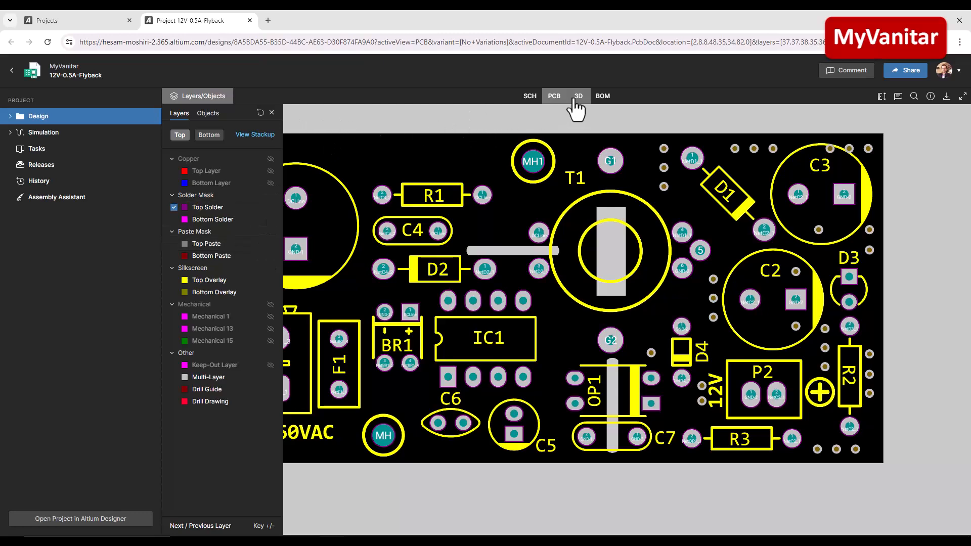
View the assembled 3D board, close its Objects panel, and return to the 2D layout.
left_click(577, 96)
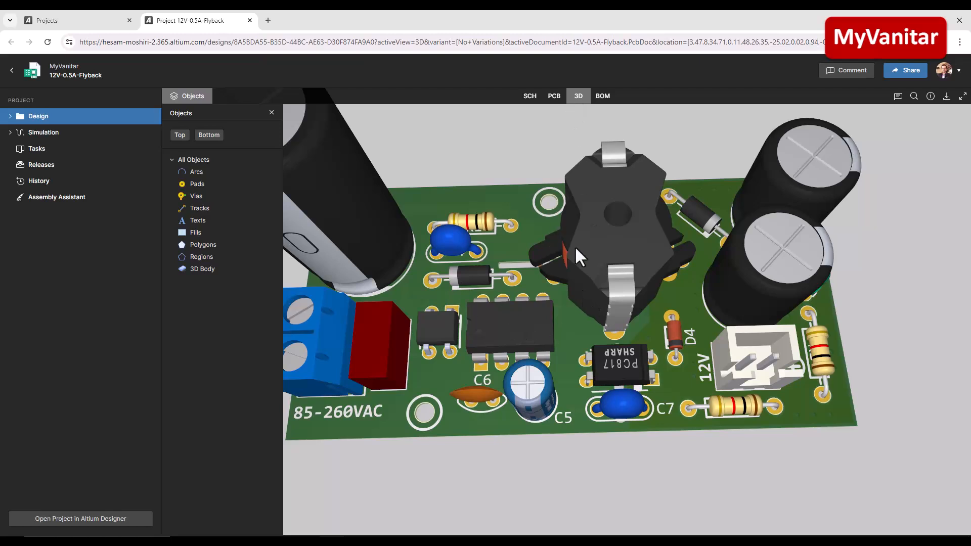
mouse_move(575, 204)
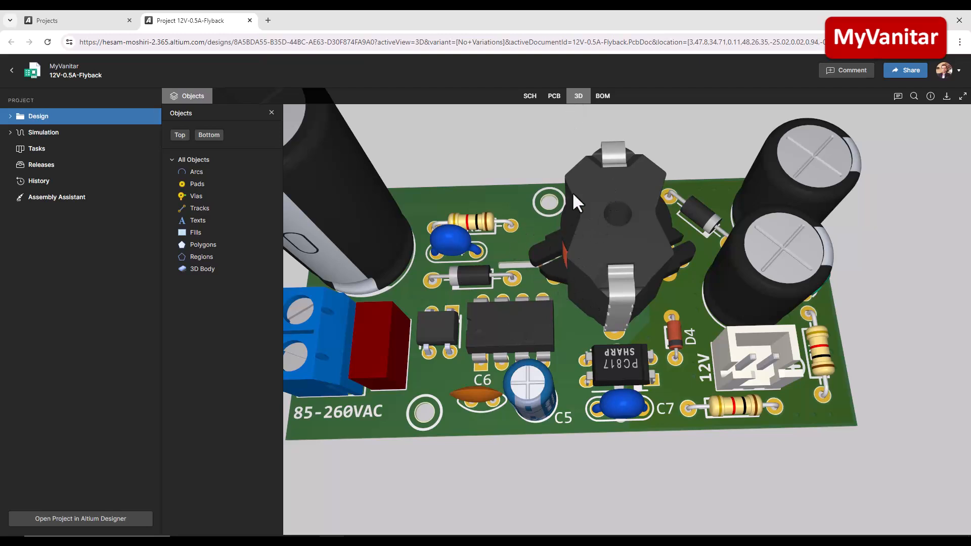
left_click(271, 112)
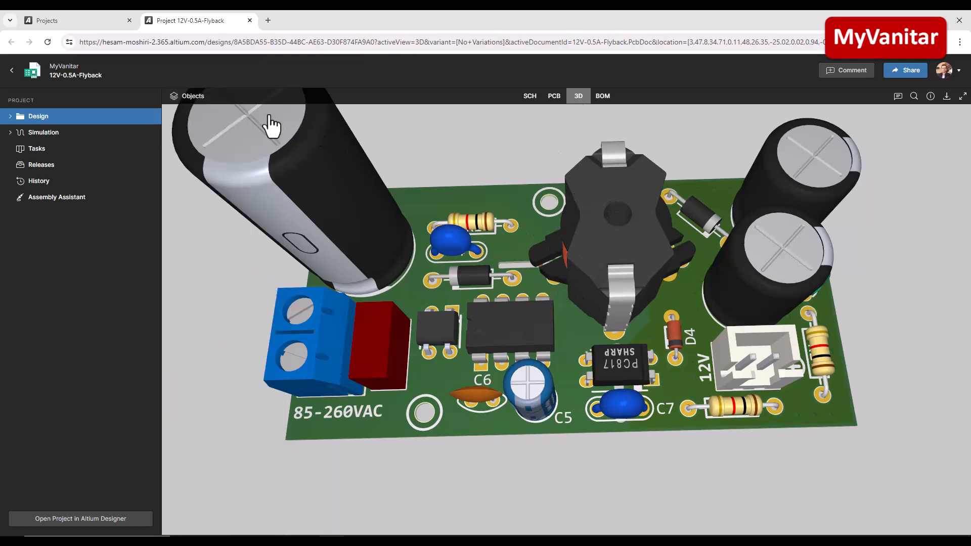
left_click(552, 95)
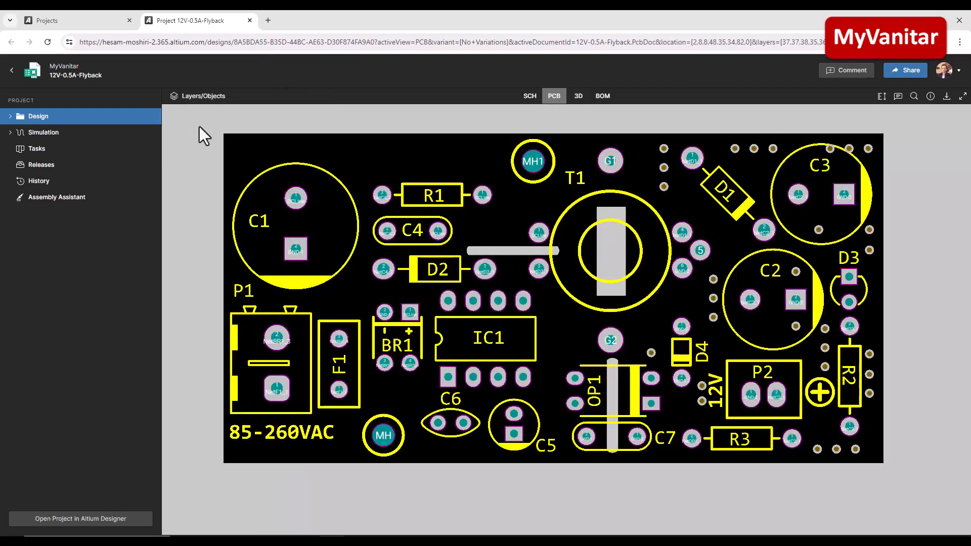
Reopen the Layers/Objects panel on the copper-free board layout.
left_click(197, 95)
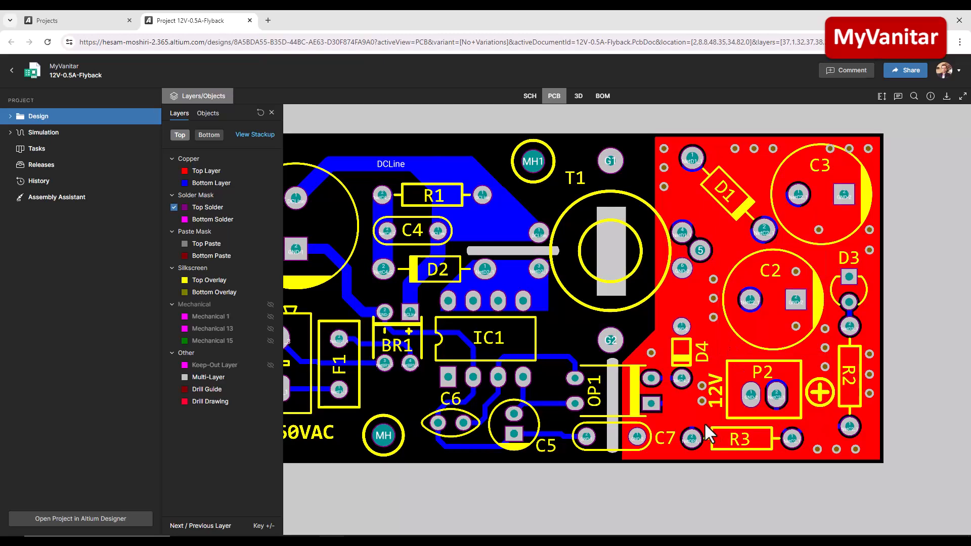
mouse_move(244, 211)
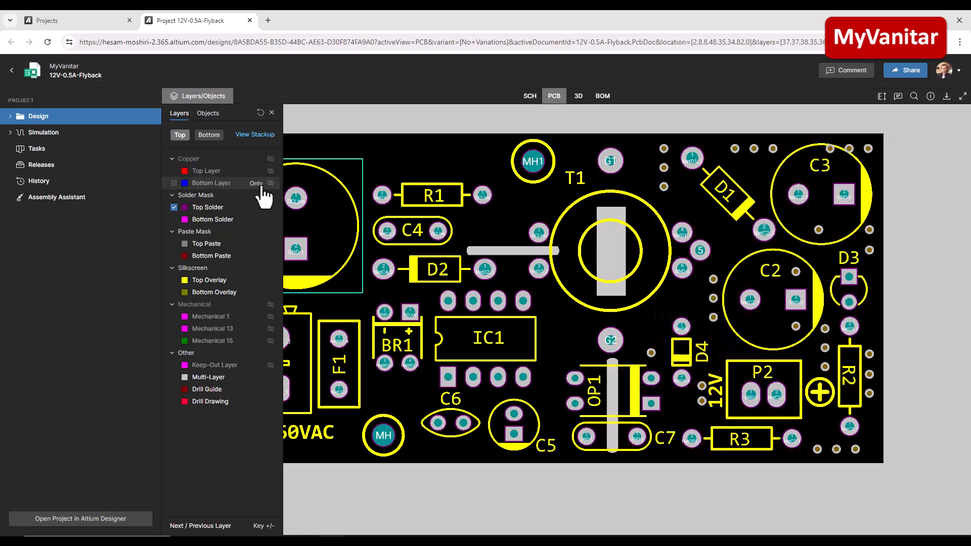
Show the Top and Bottom copper layers again, restoring the red and blue pours.
left_click(269, 171)
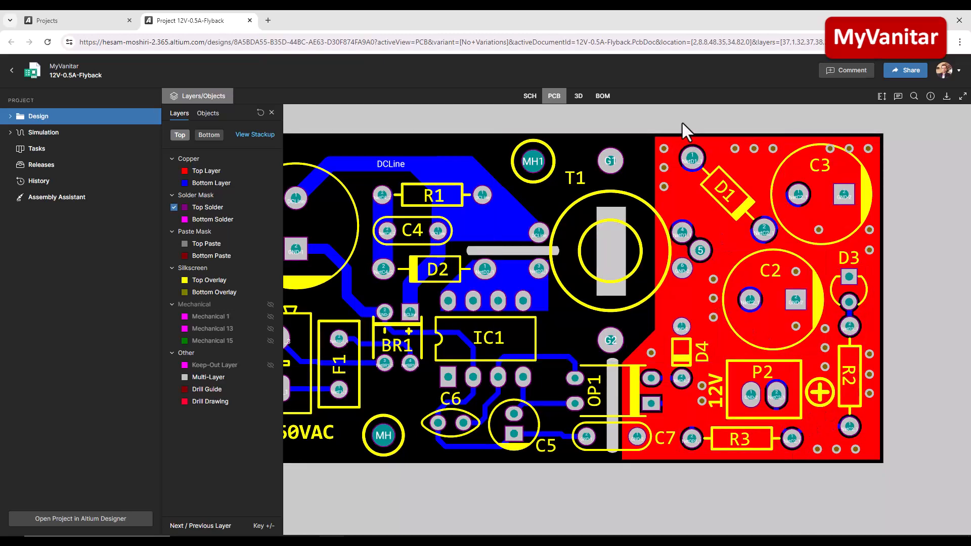
mouse_move(922, 310)
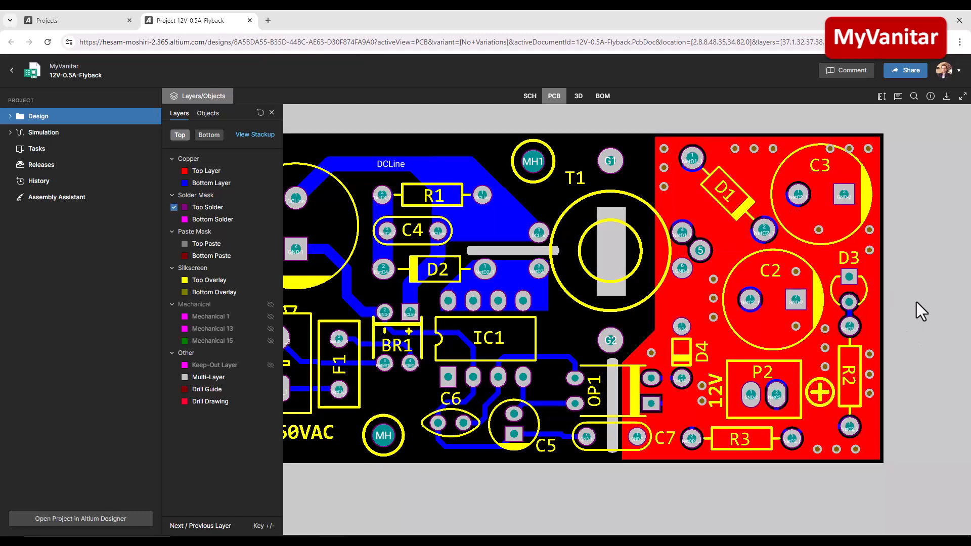